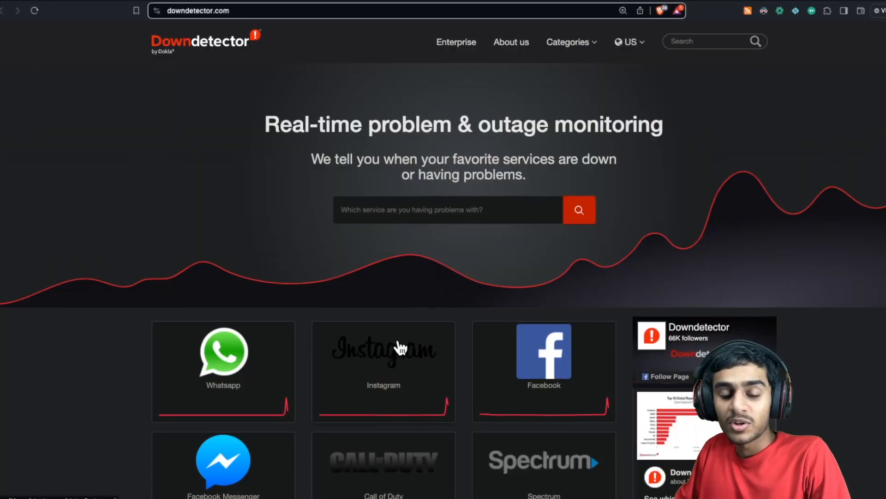
Step: Scroll through the latest 'whatsapp down' posts, then return to Downdetector's WhatsApp page showing 22,285 reports
scroll("down", 3)
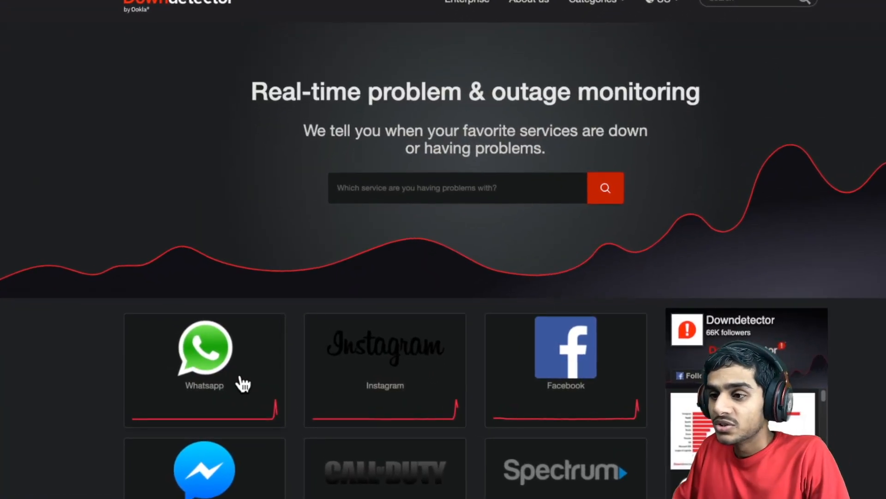
scroll("down", 3)
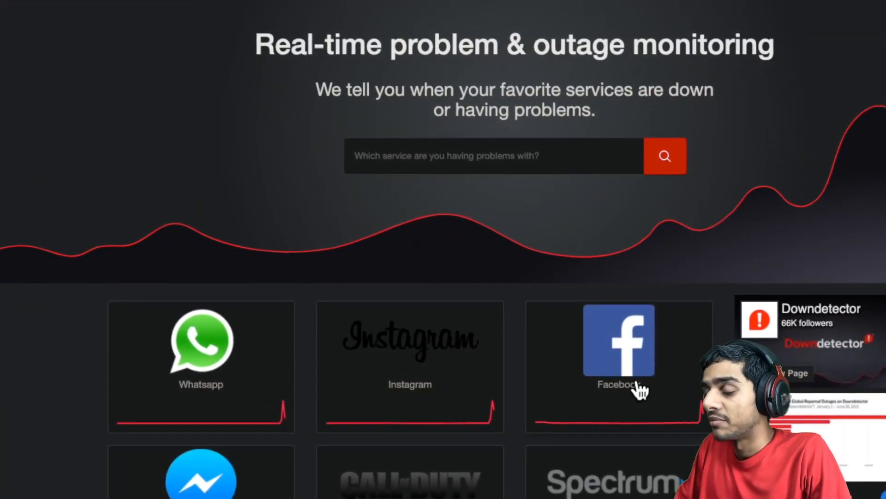
scroll("down", 3)
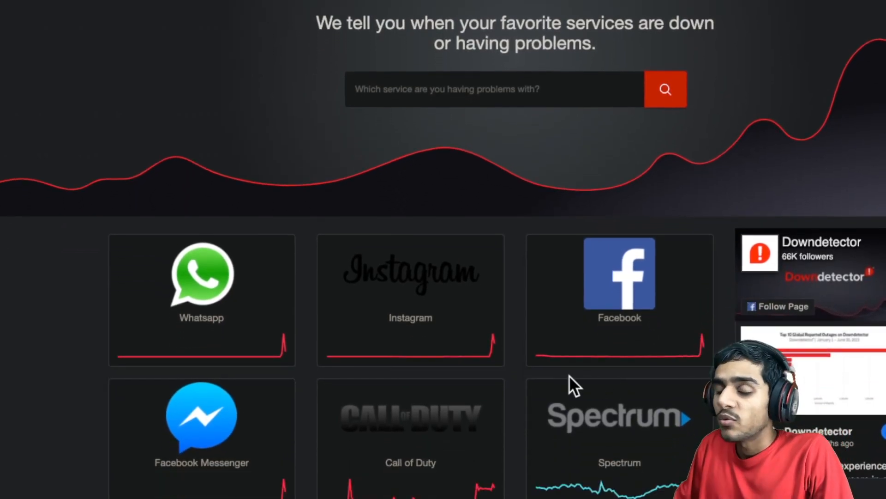
scroll("down", 3)
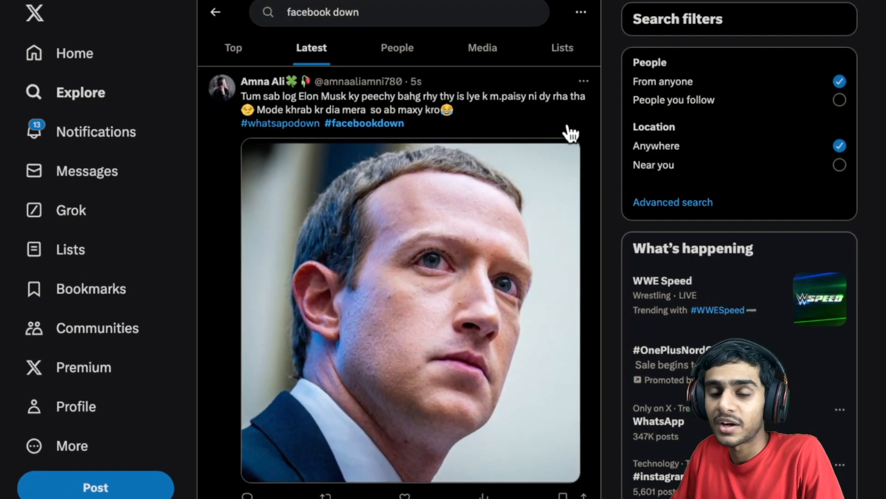
scroll("down", 3)
type("whatsapp")
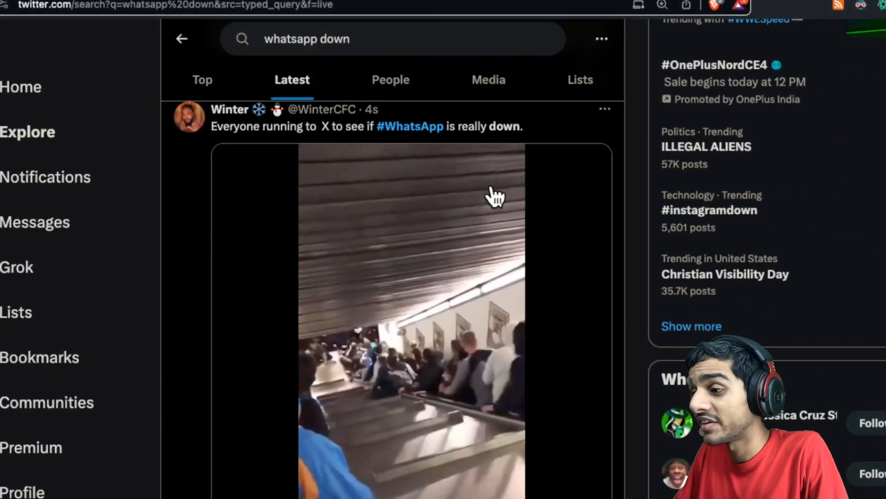
scroll("down", 3)
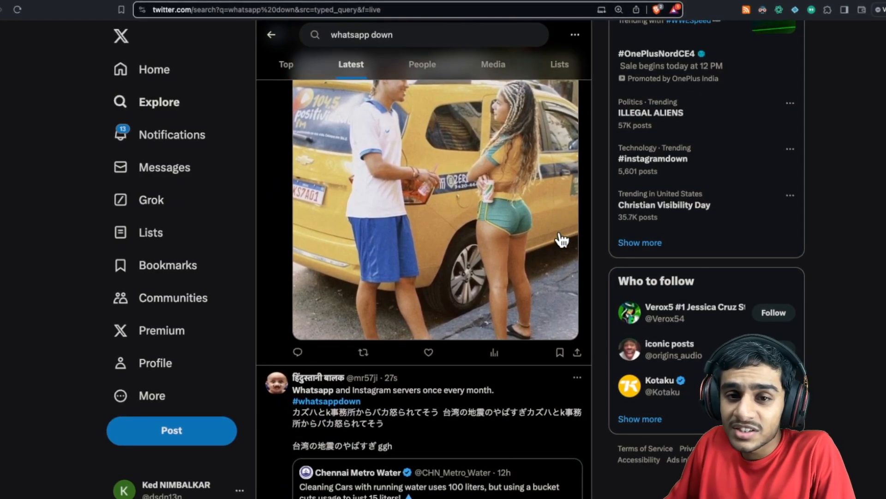
scroll("down", 3)
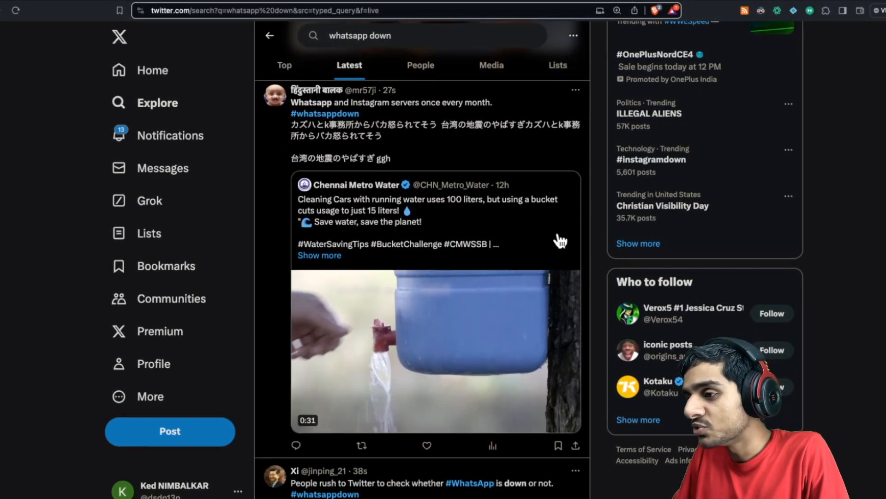
left_click(435, 351)
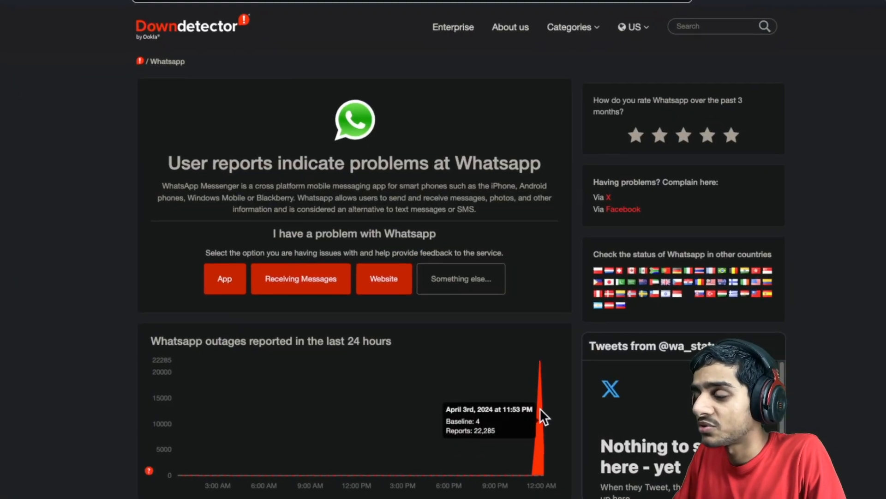
Step: Scroll the Downdetector page to view the outage reports graph
scroll("down", 3)
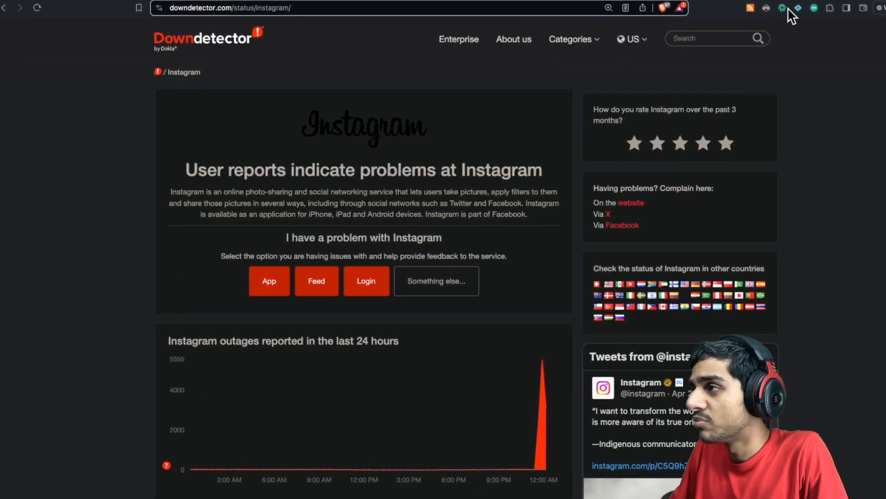
mouse_move(782, 9)
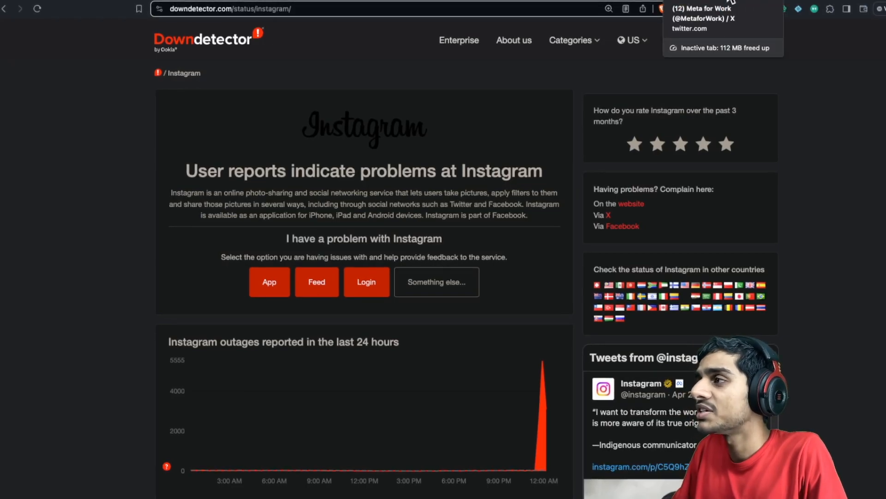
Step: Switch to the Meta for Work X profile and scroll through its posts
left_click(706, 14)
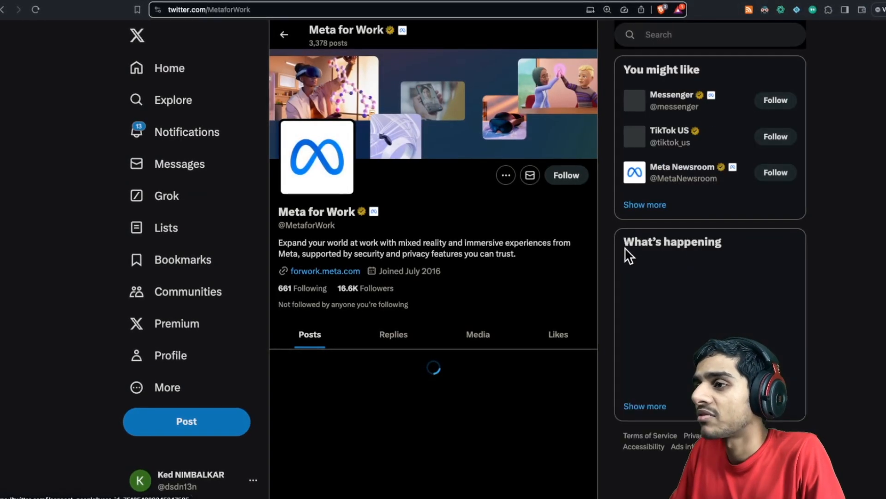
scroll("down", 3)
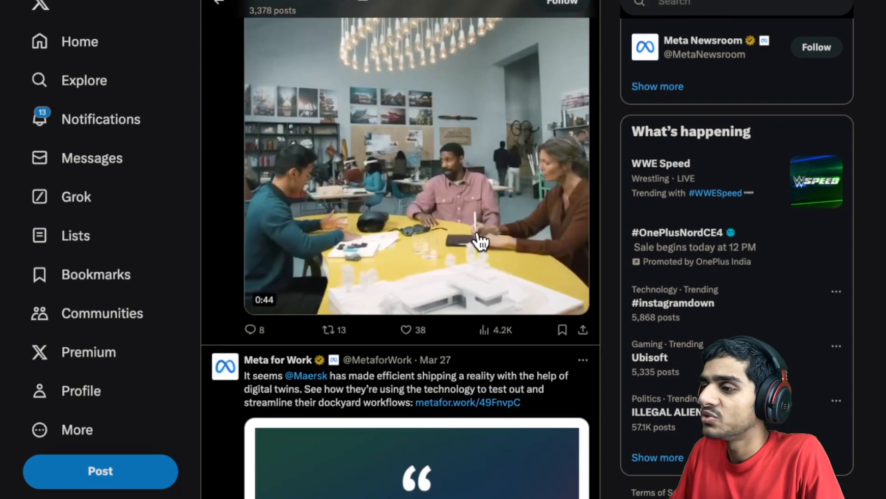
scroll("down", 3)
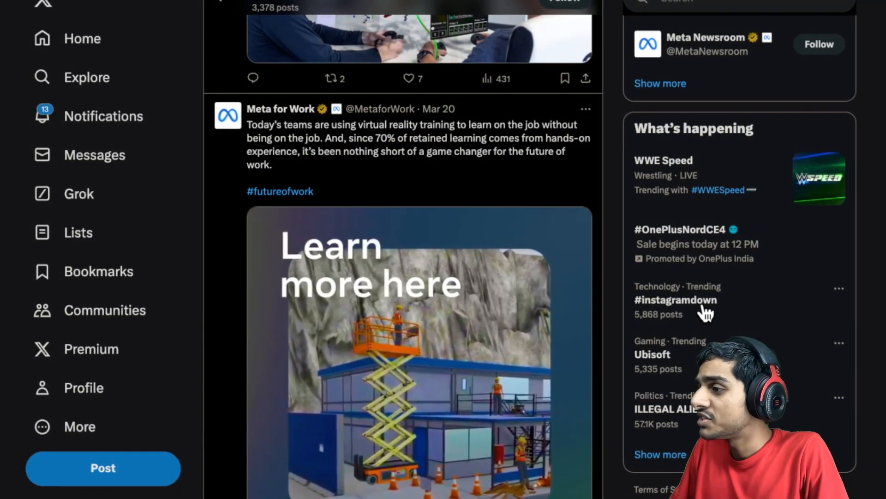
Step: Browse the #instagramdown trend's top posts, scrolling through the outage memes
left_click(676, 299)
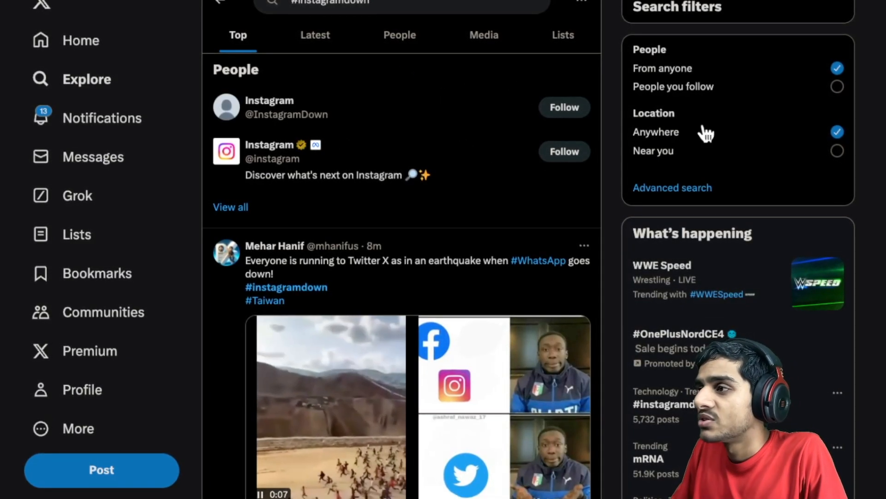
scroll("down", 3)
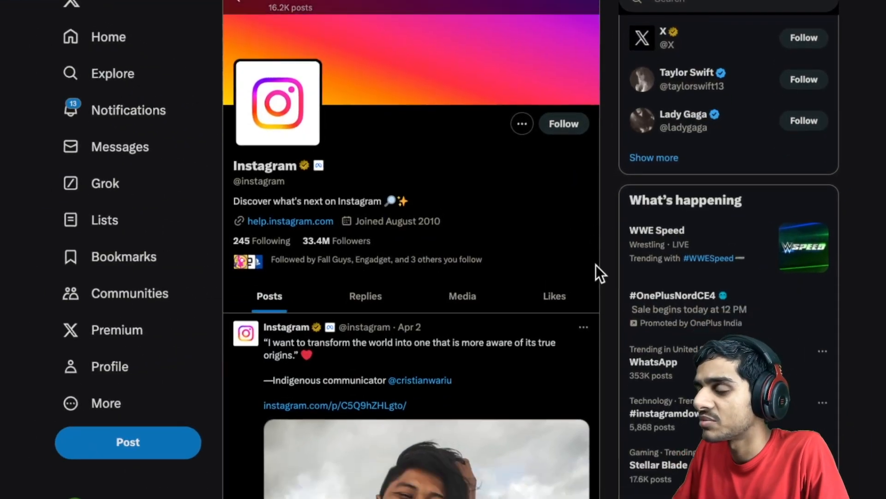
scroll("down", 3)
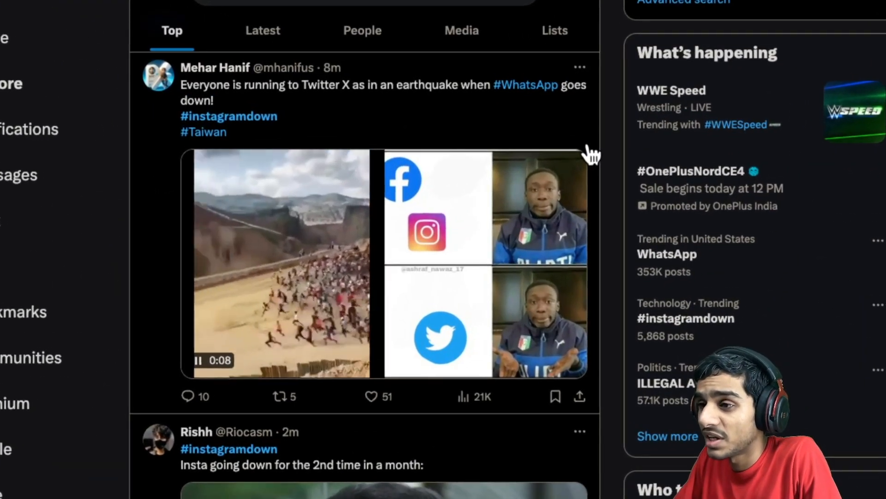
scroll("down", 3)
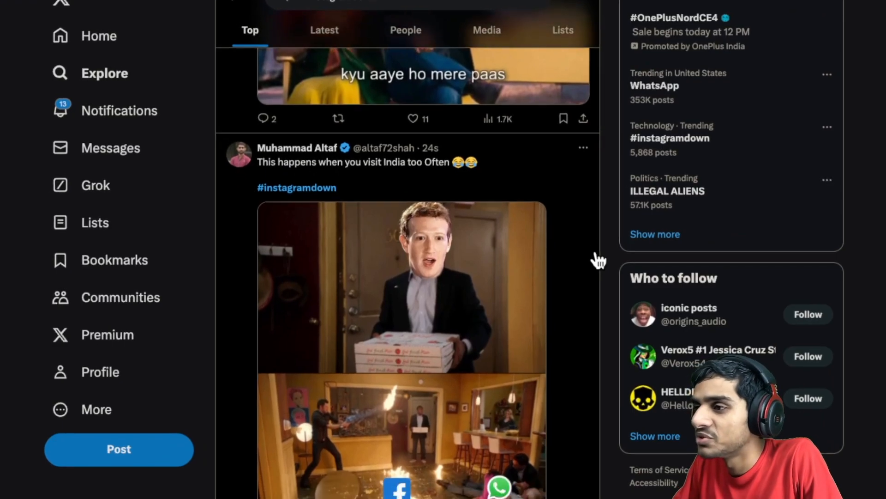
scroll("down", 3)
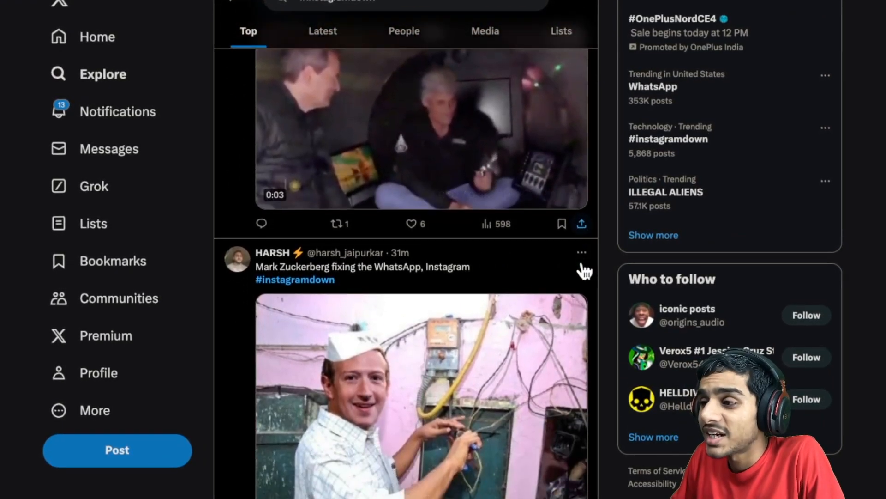
scroll("down", 3)
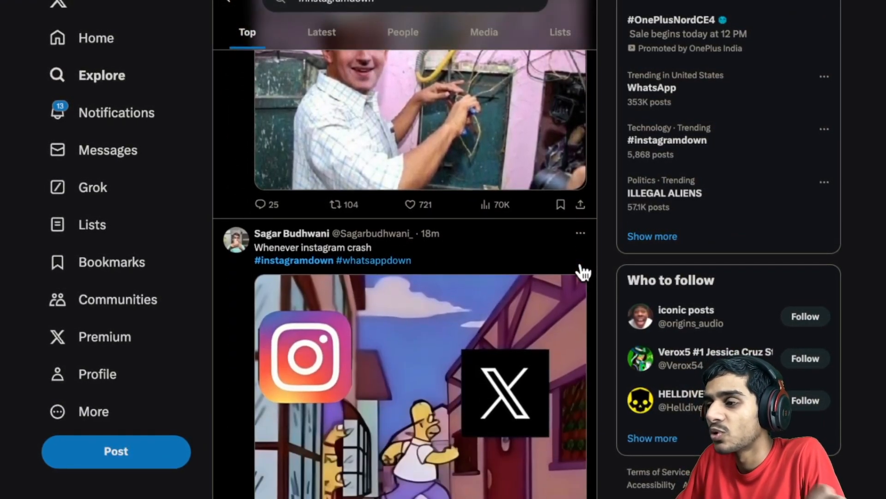